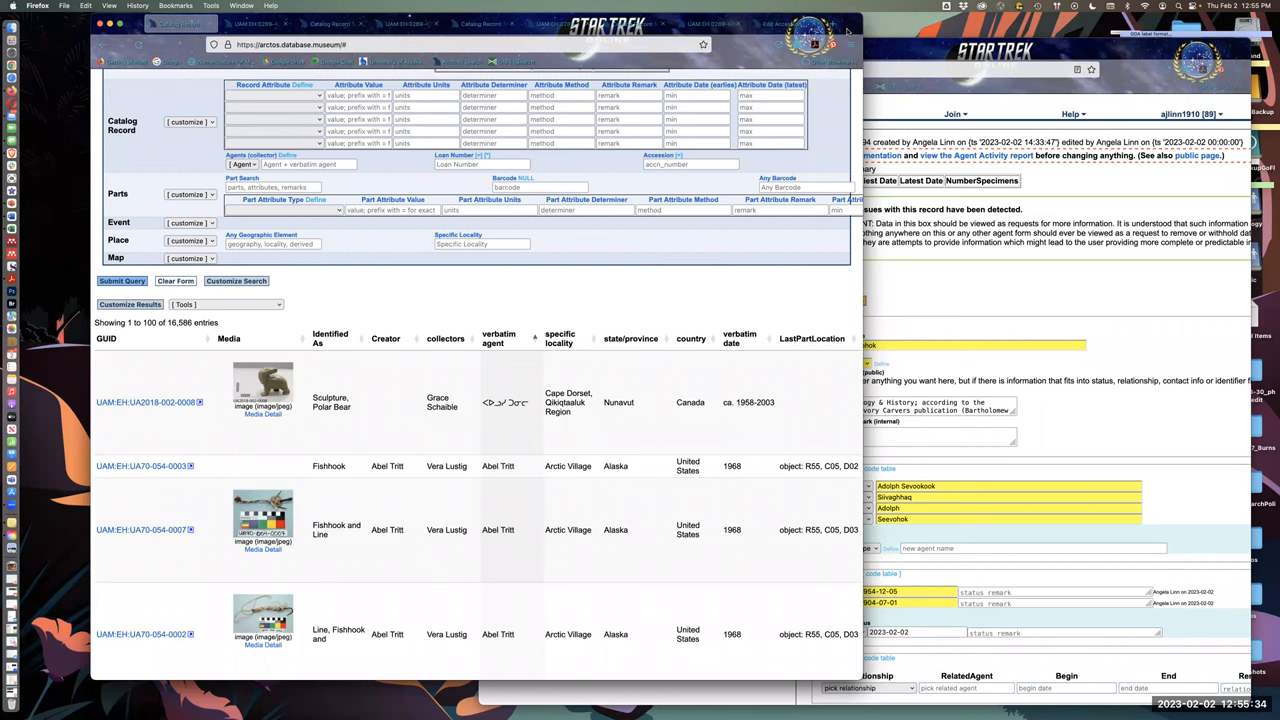
mouse_move(360, 318)
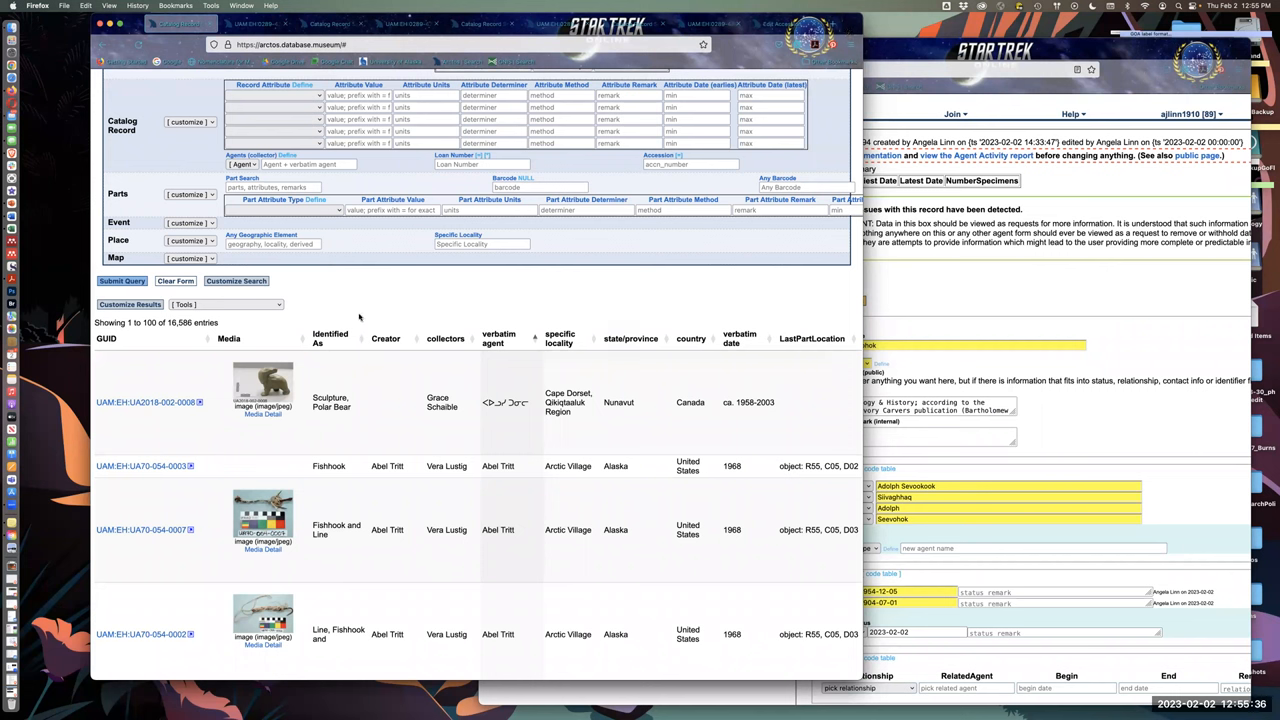
mouse_move(484, 324)
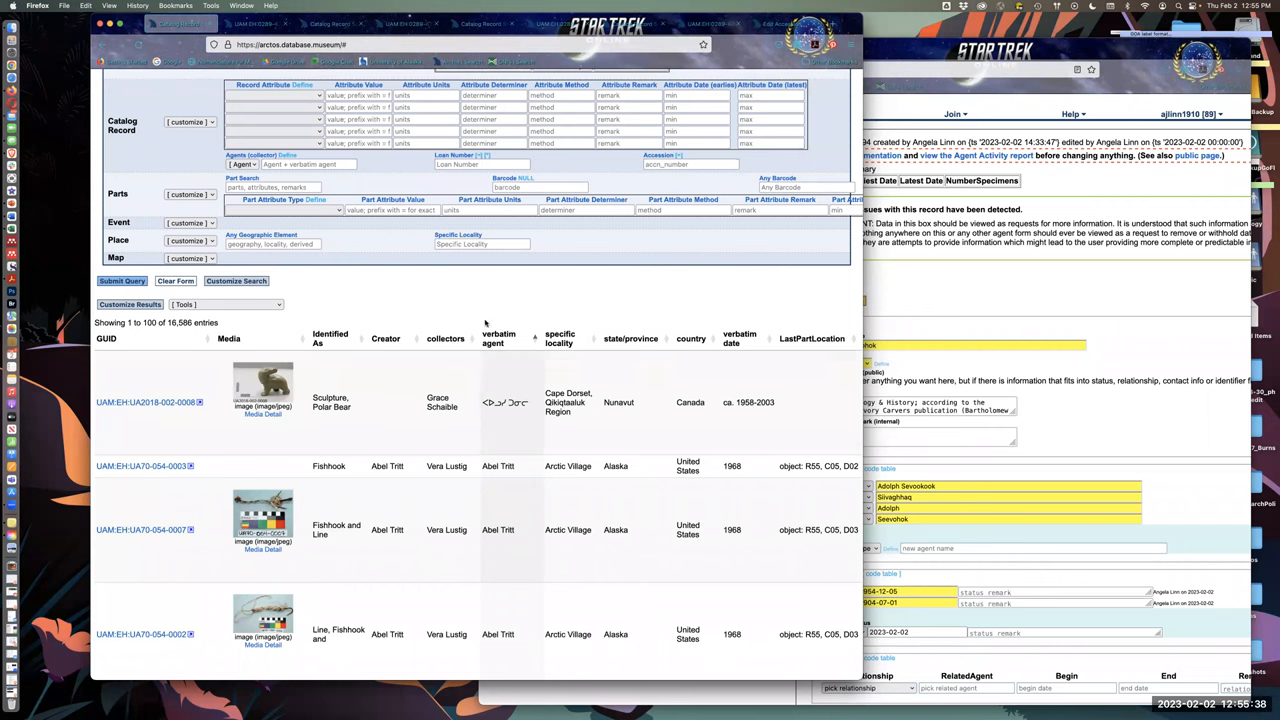
mouse_move(500, 352)
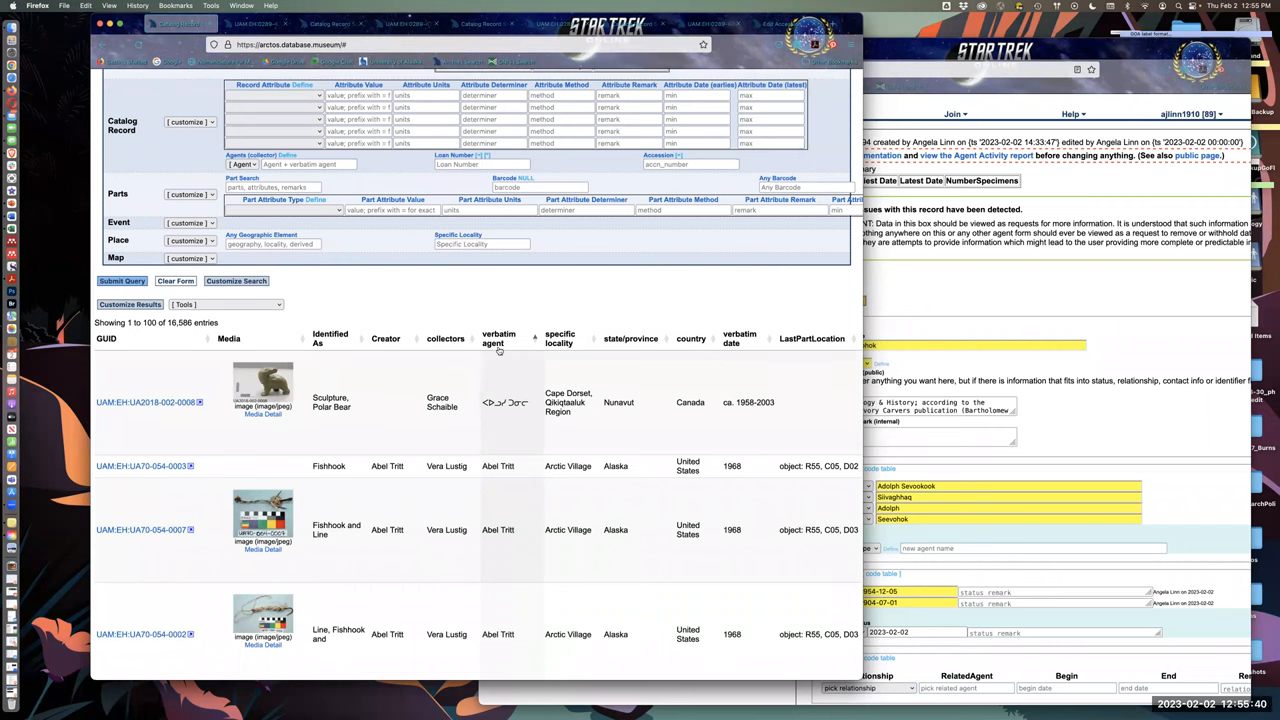
mouse_move(404, 330)
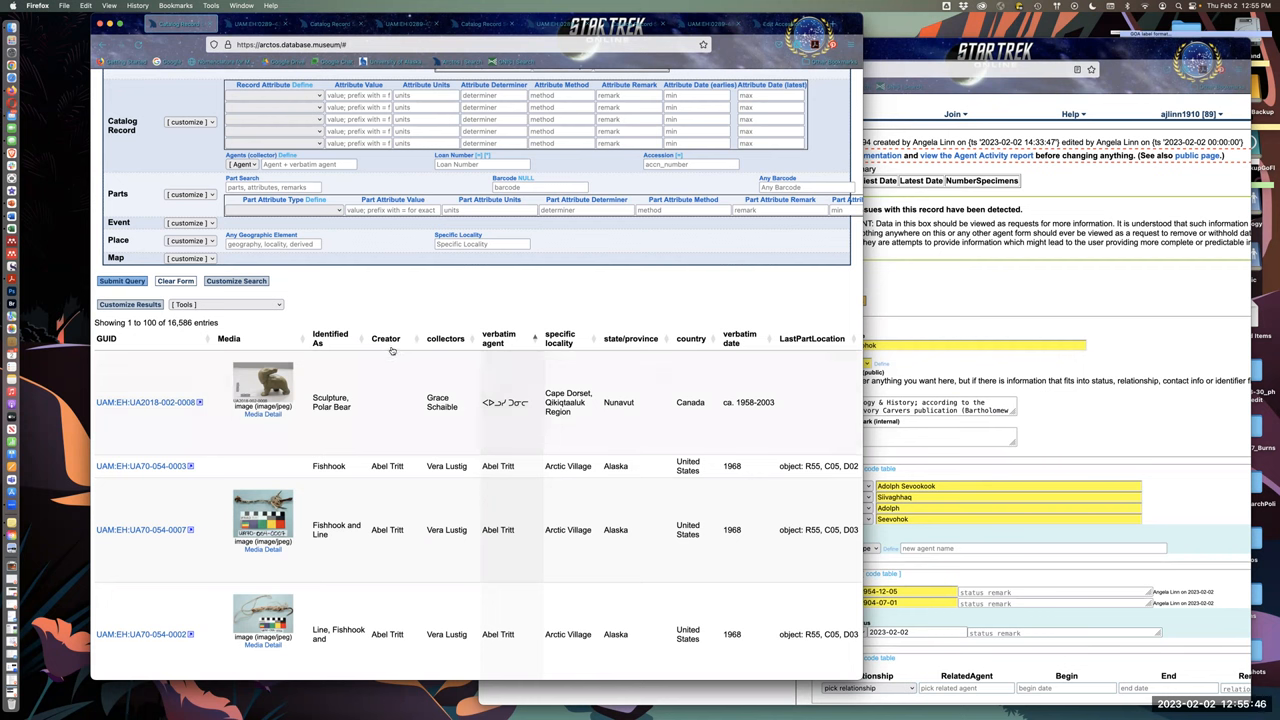
- Scroll the catalog results down to the rows with verbatim agent Adolph Sevookok
scroll(down, 3)
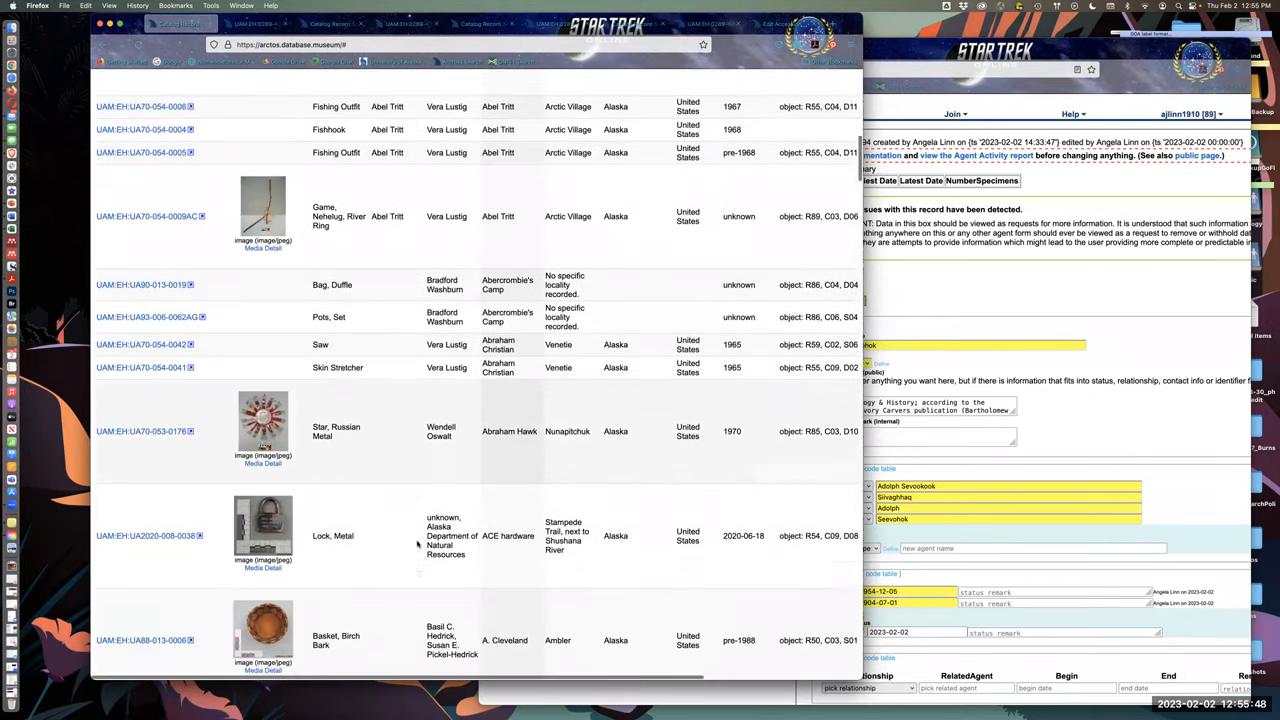
scroll(down, 3)
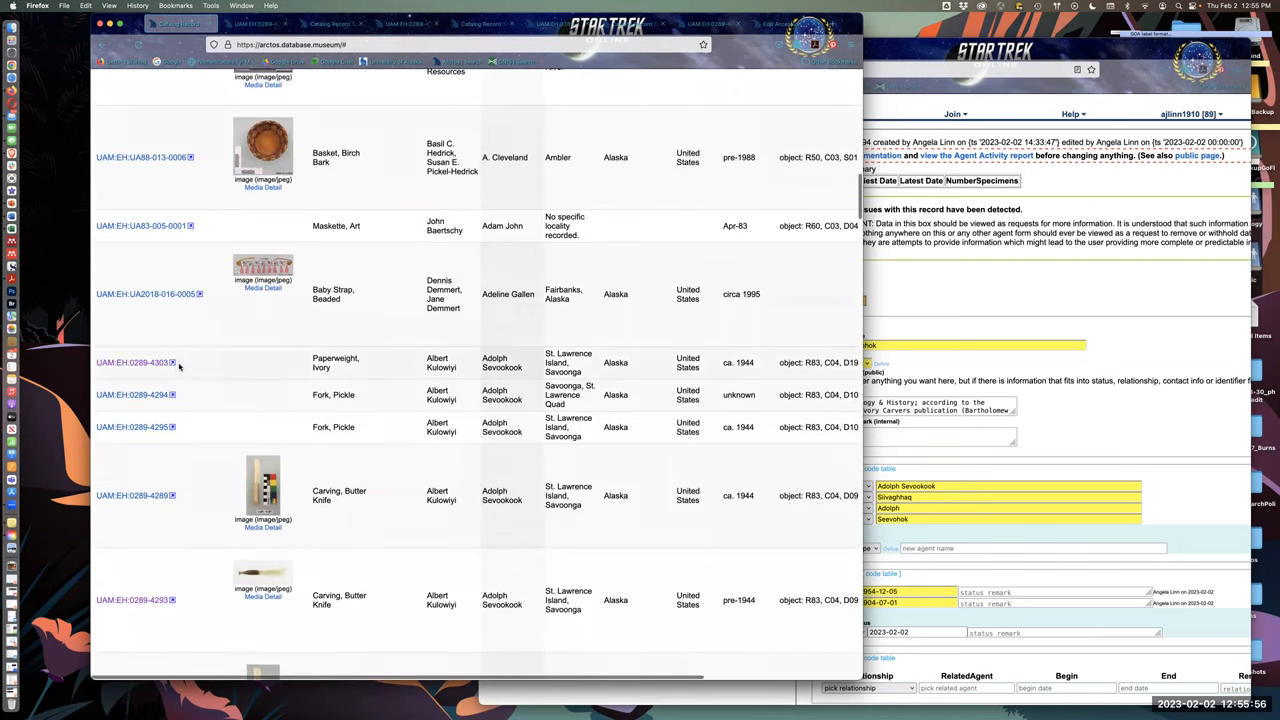
- Open the ivory paperweight record UAM:EH:0289-4303 from the results table
click(132, 362)
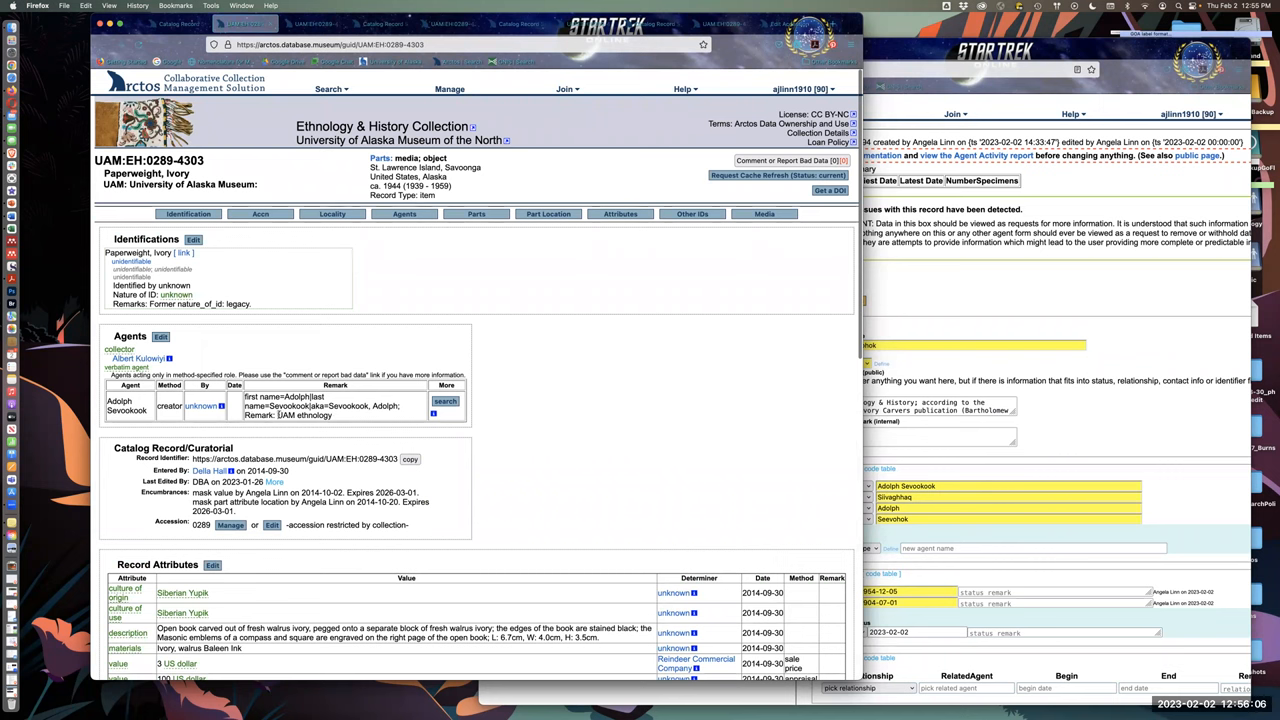
mouse_move(984, 312)
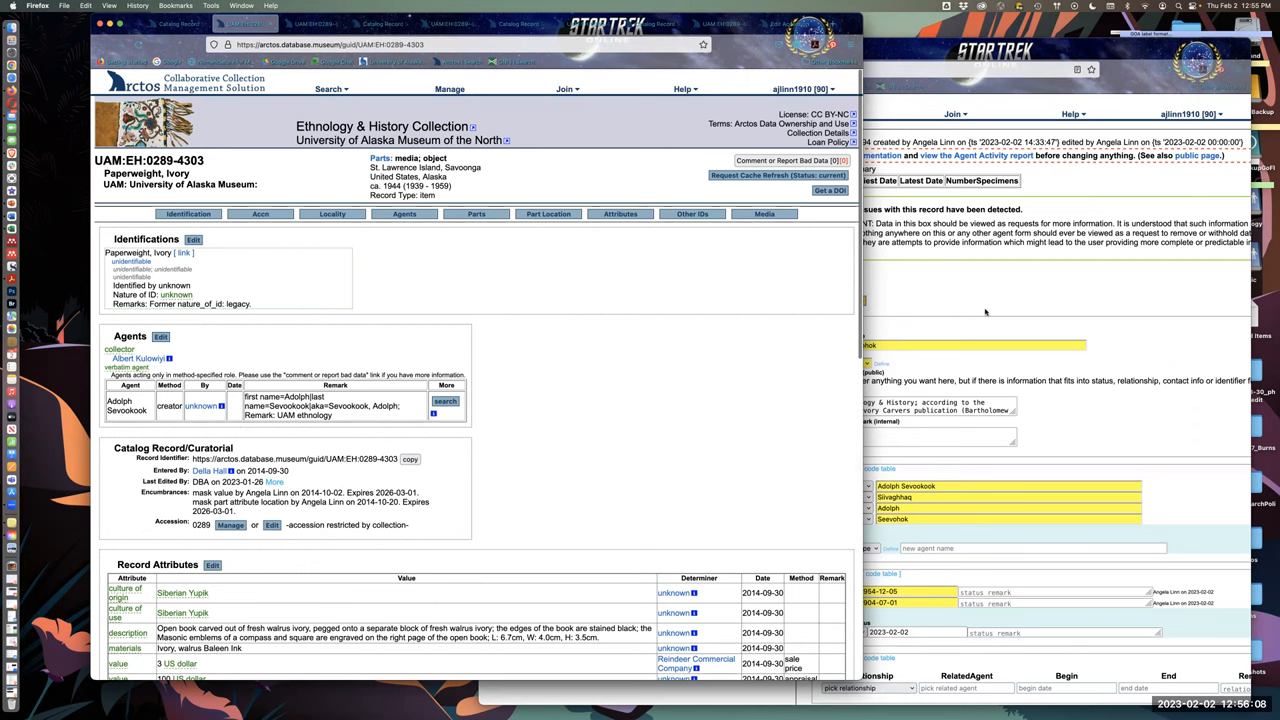
click(444, 400)
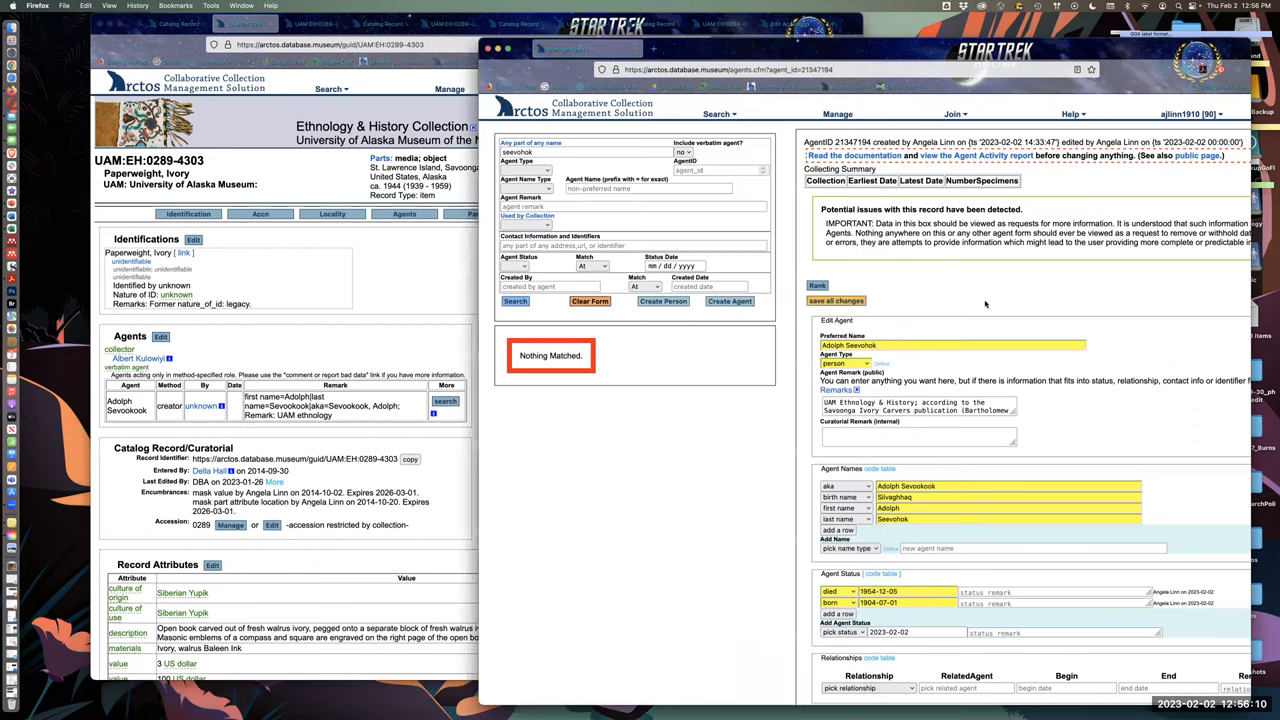
mouse_move(1006, 284)
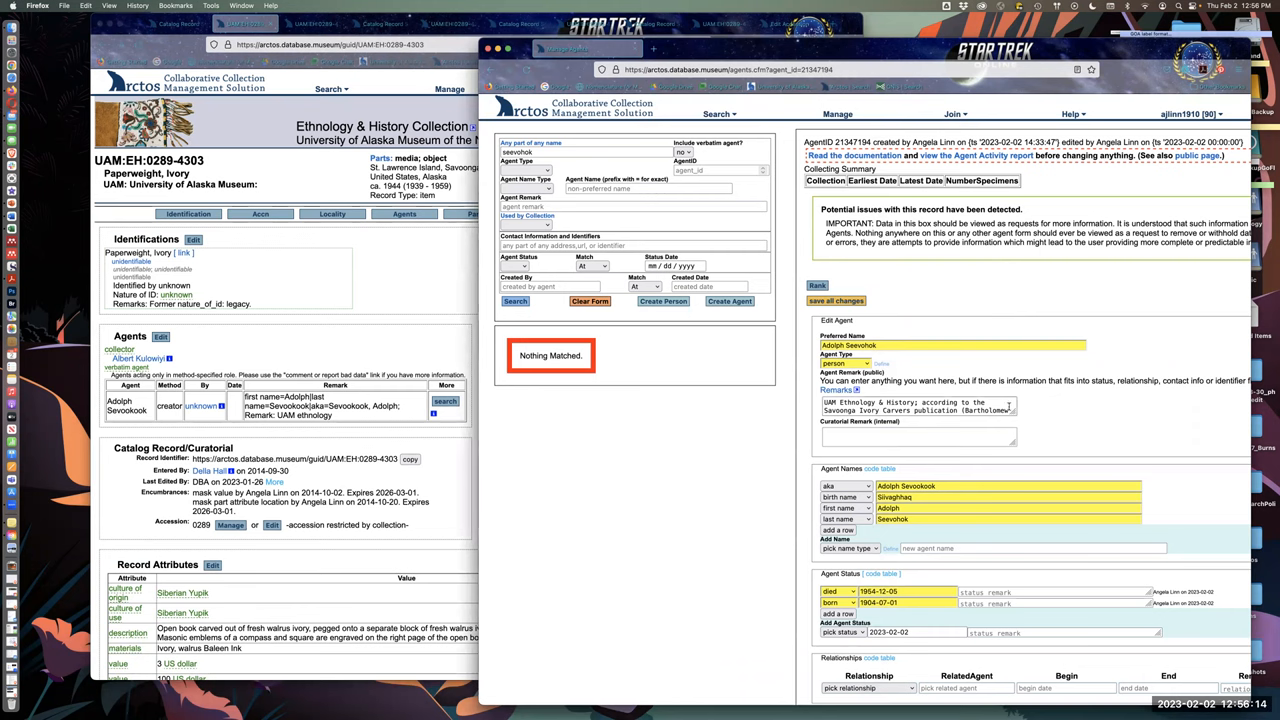
scroll(down, 3)
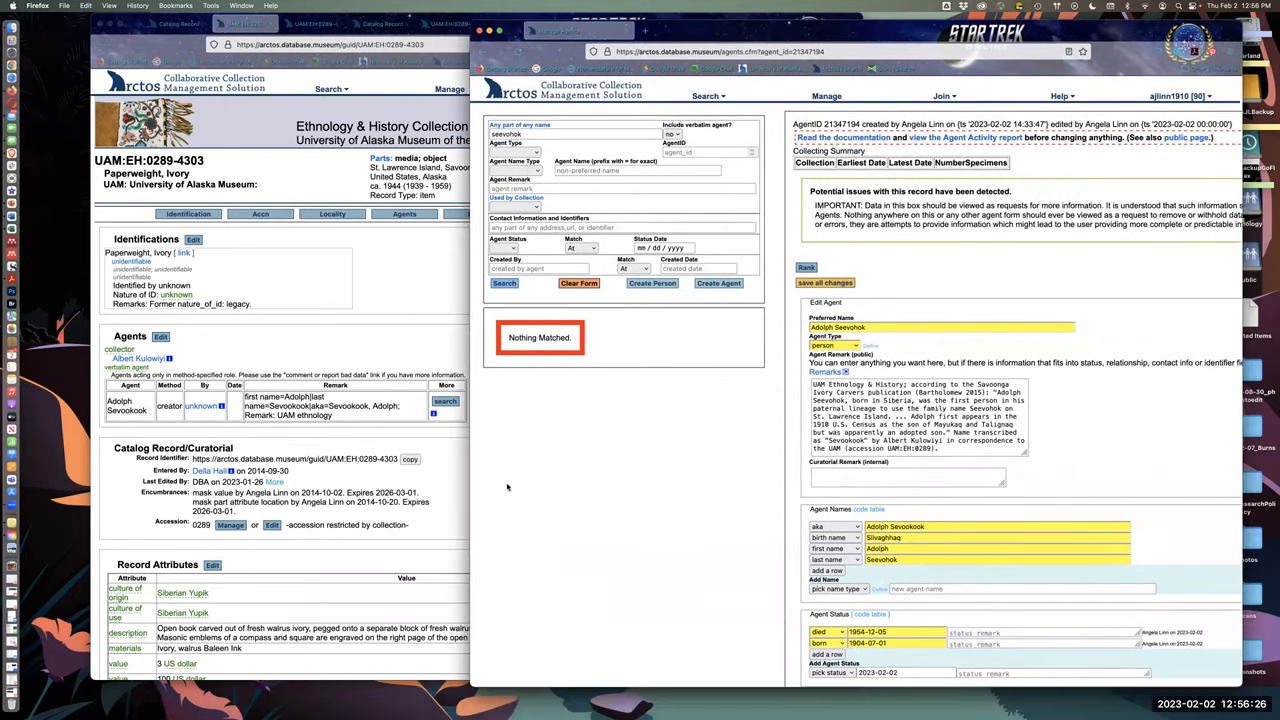
mouse_move(428, 324)
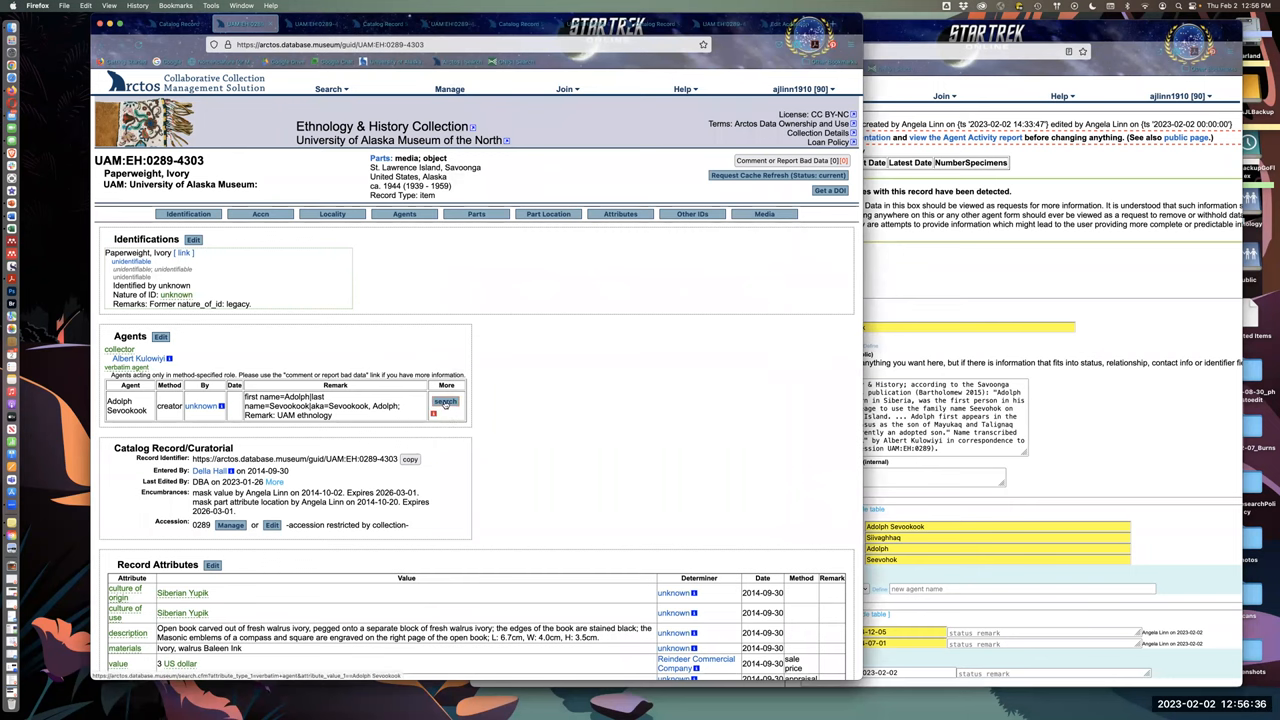
click(444, 400)
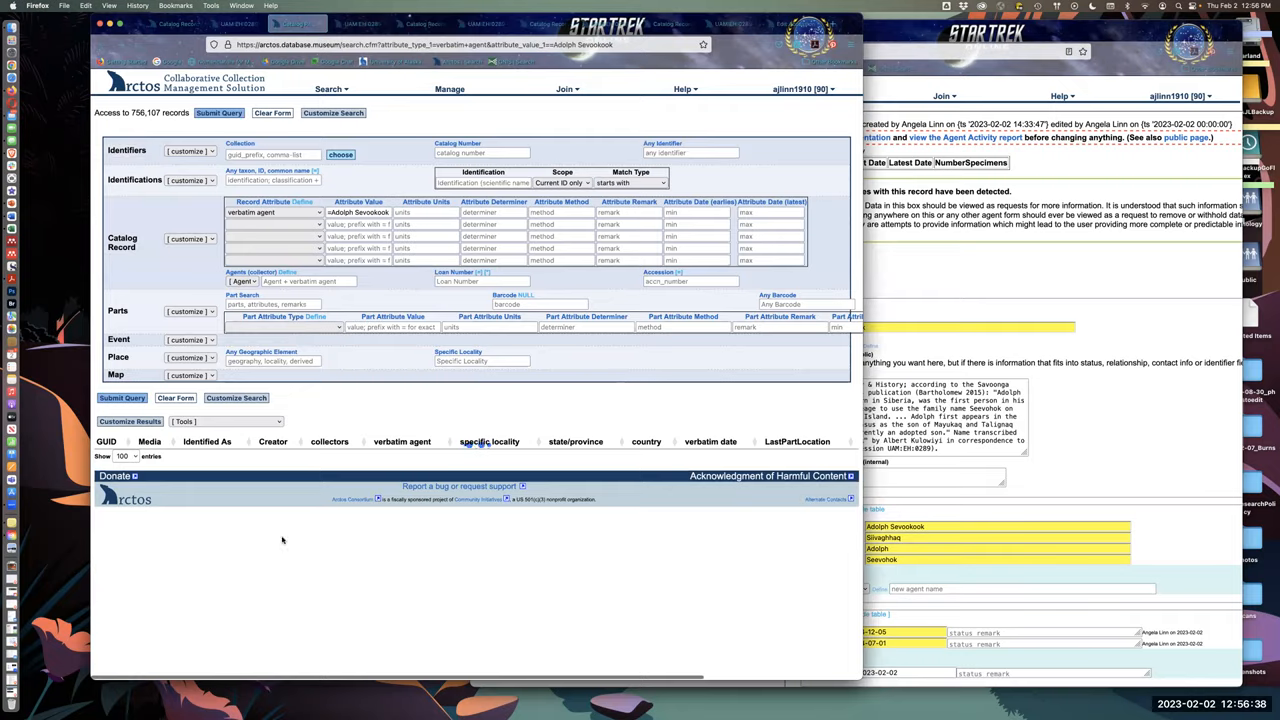
click(122, 398)
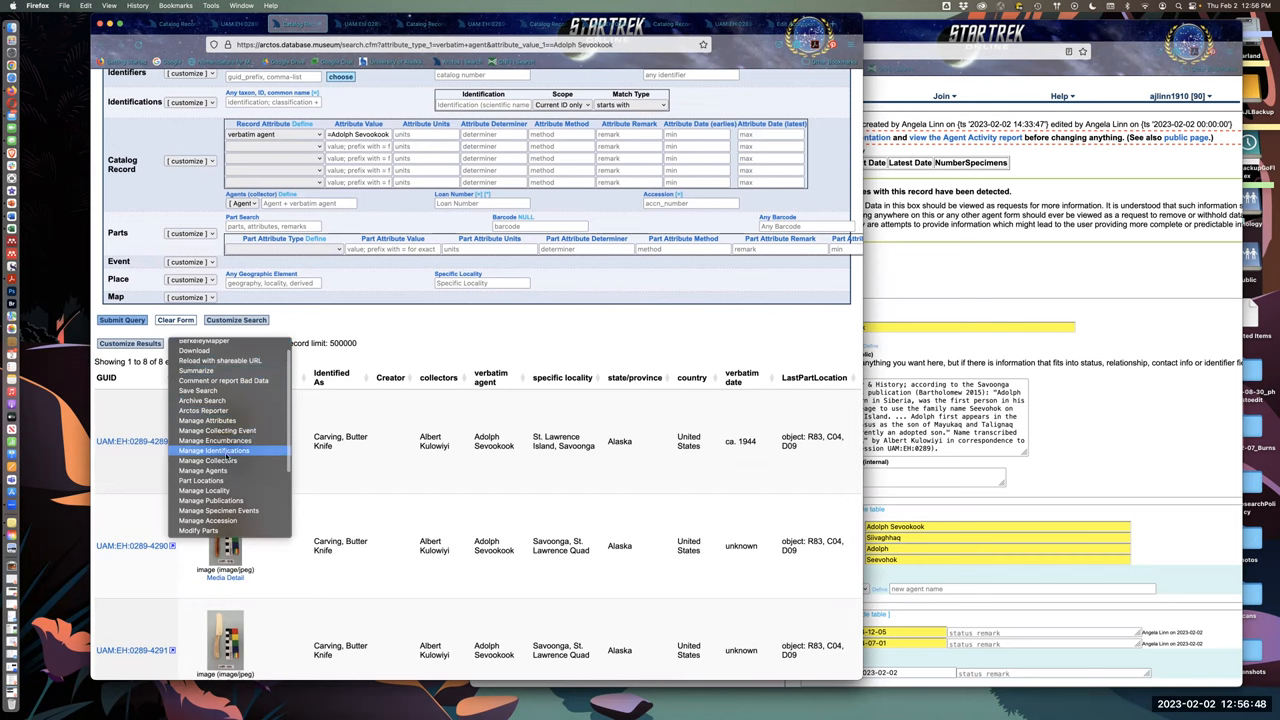
click(212, 450)
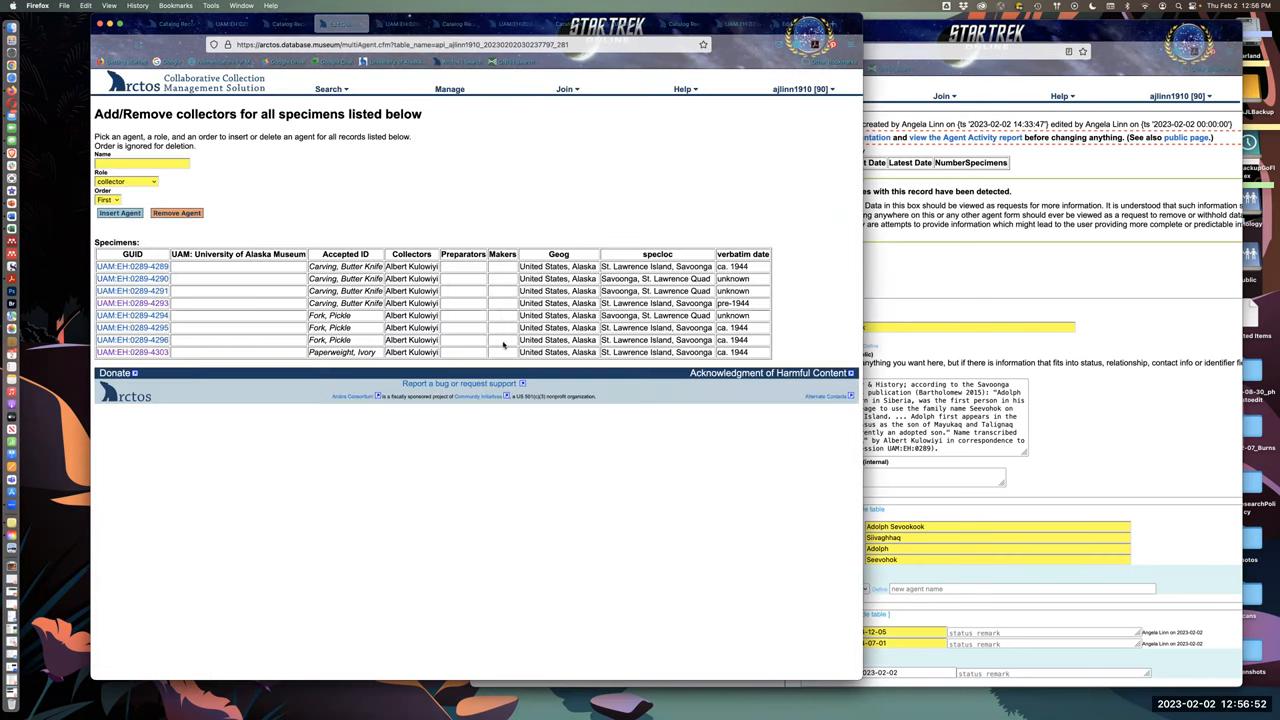
mouse_move(508, 248)
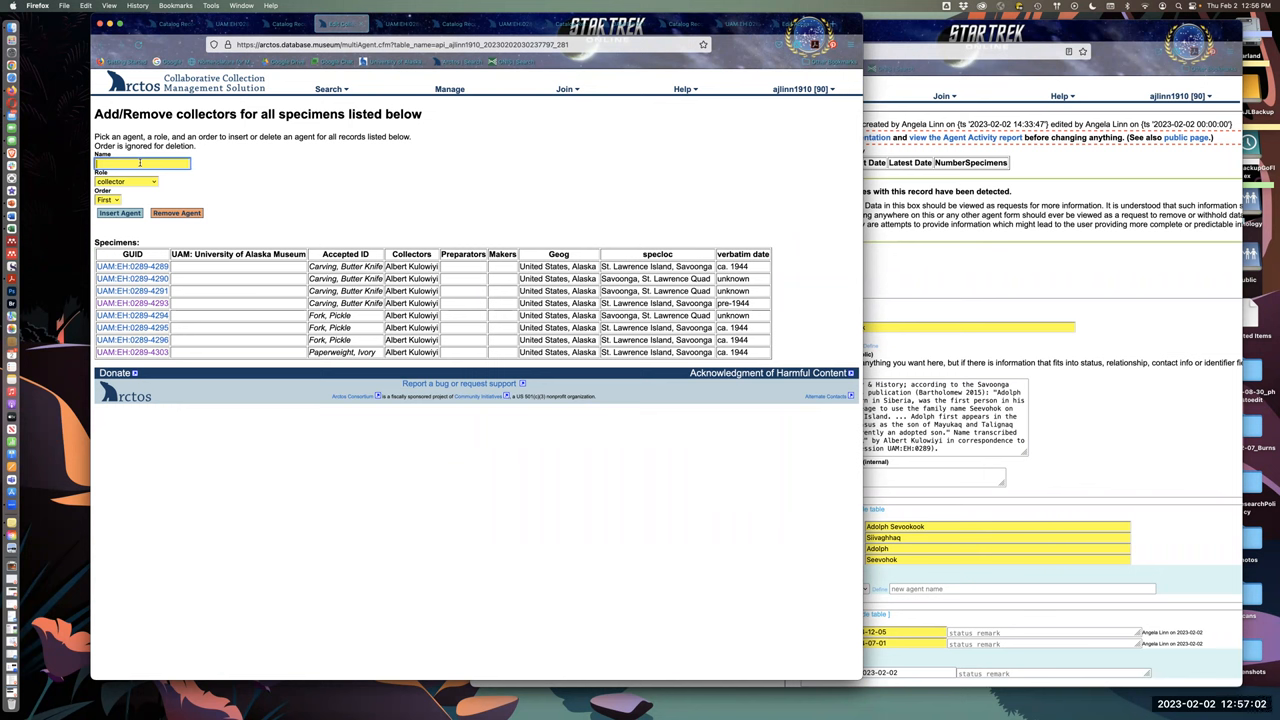
text(A)
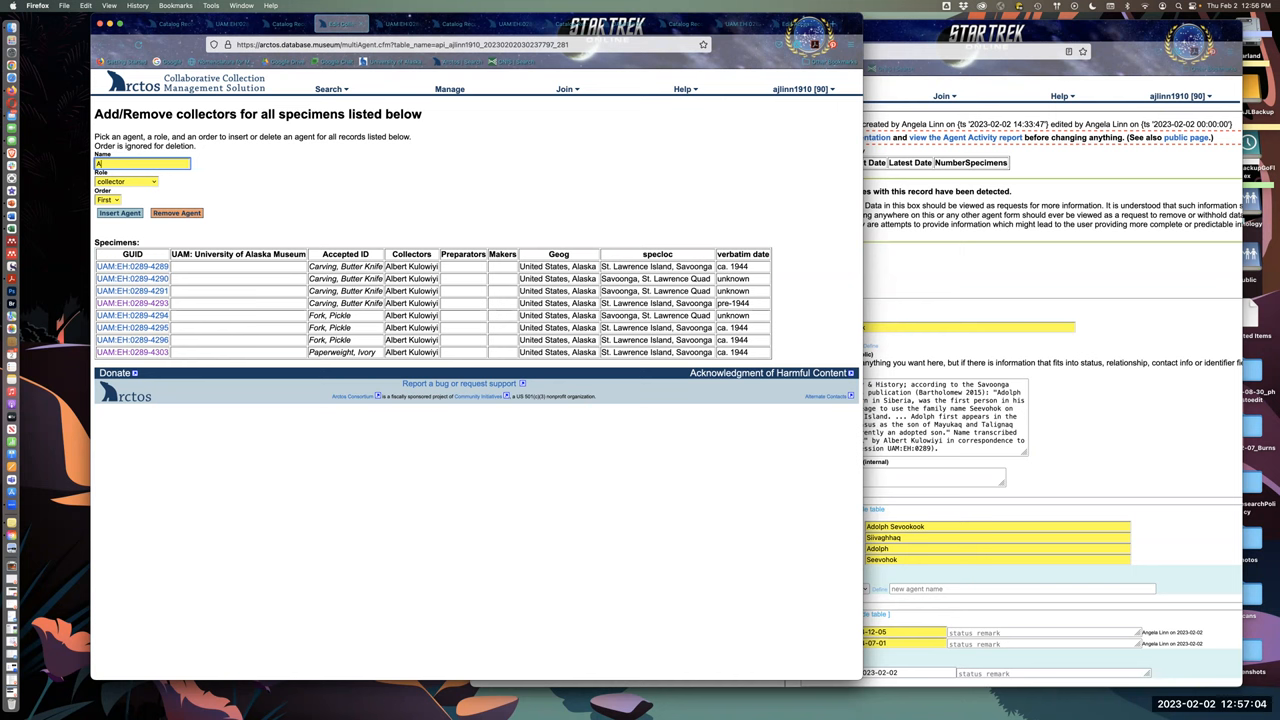
text(Adolph)
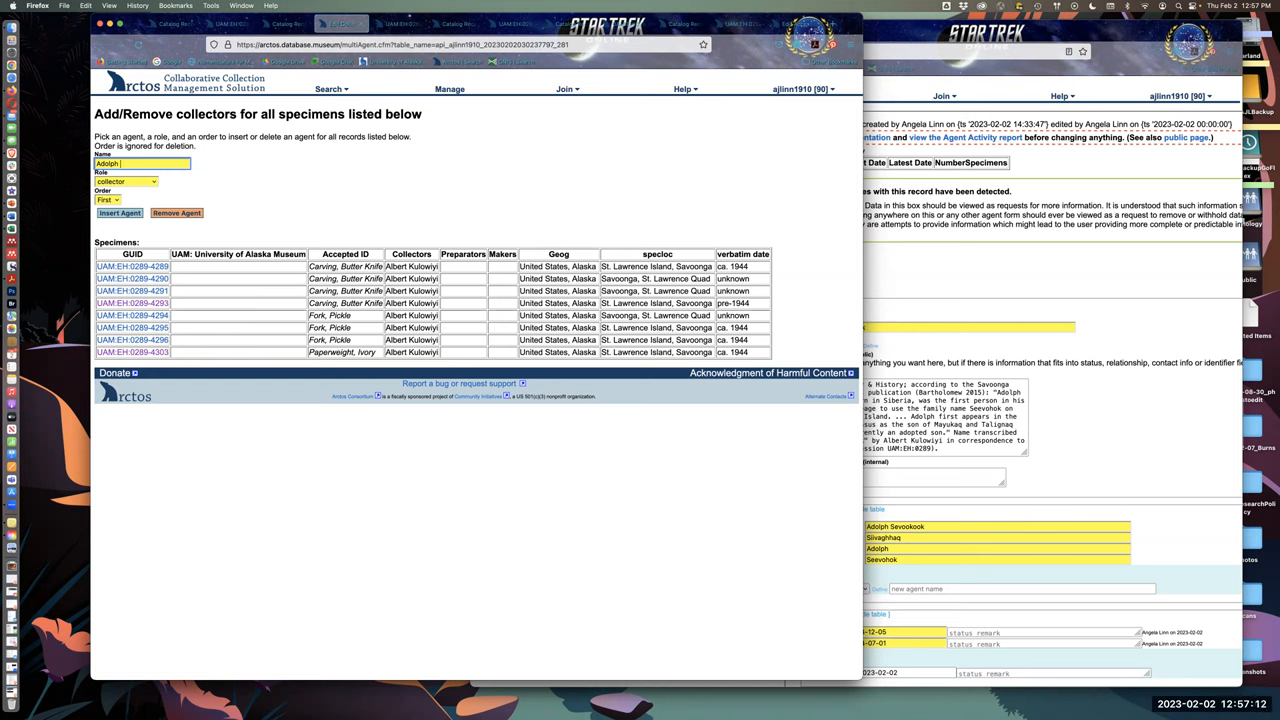
text(Seevohok)
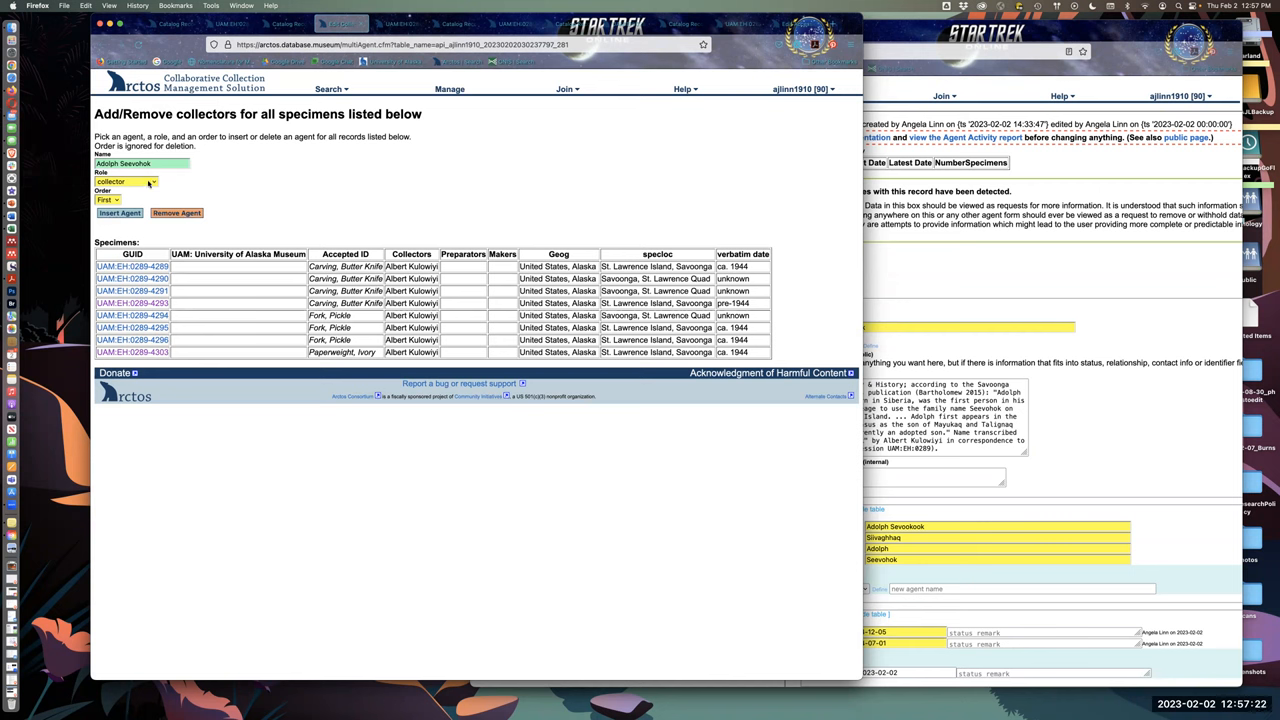
click(124, 180)
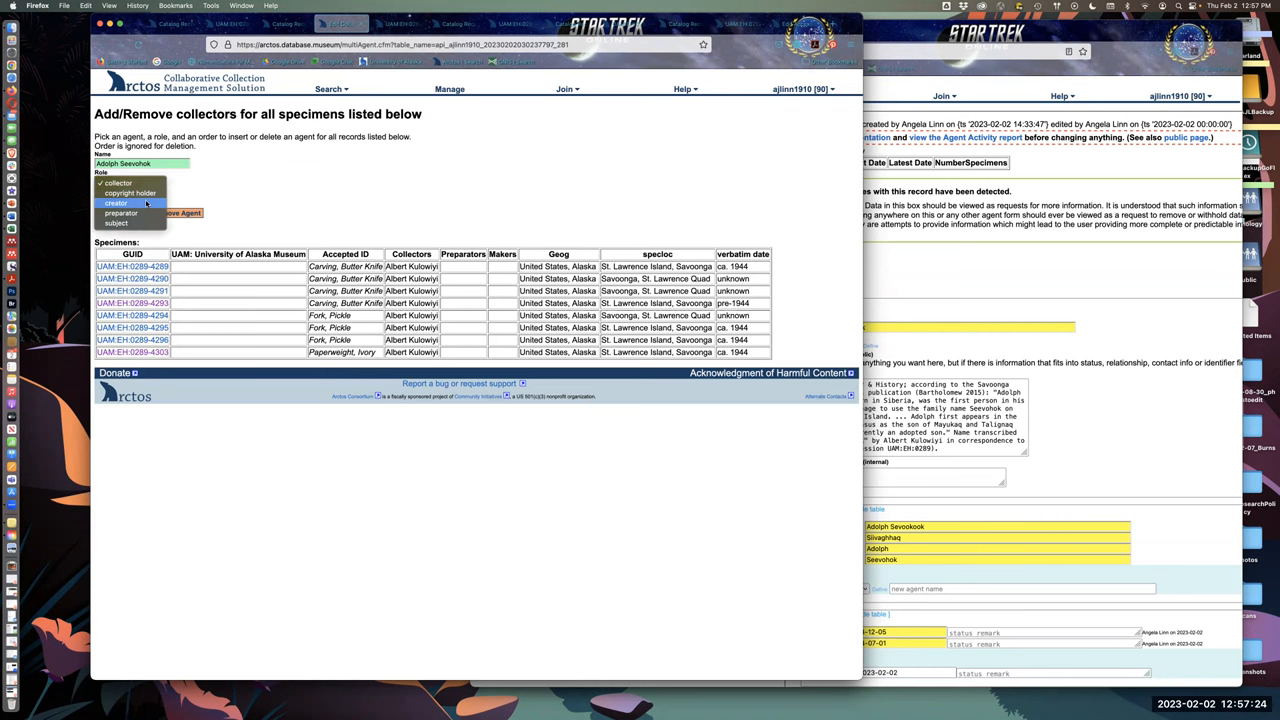
click(116, 202)
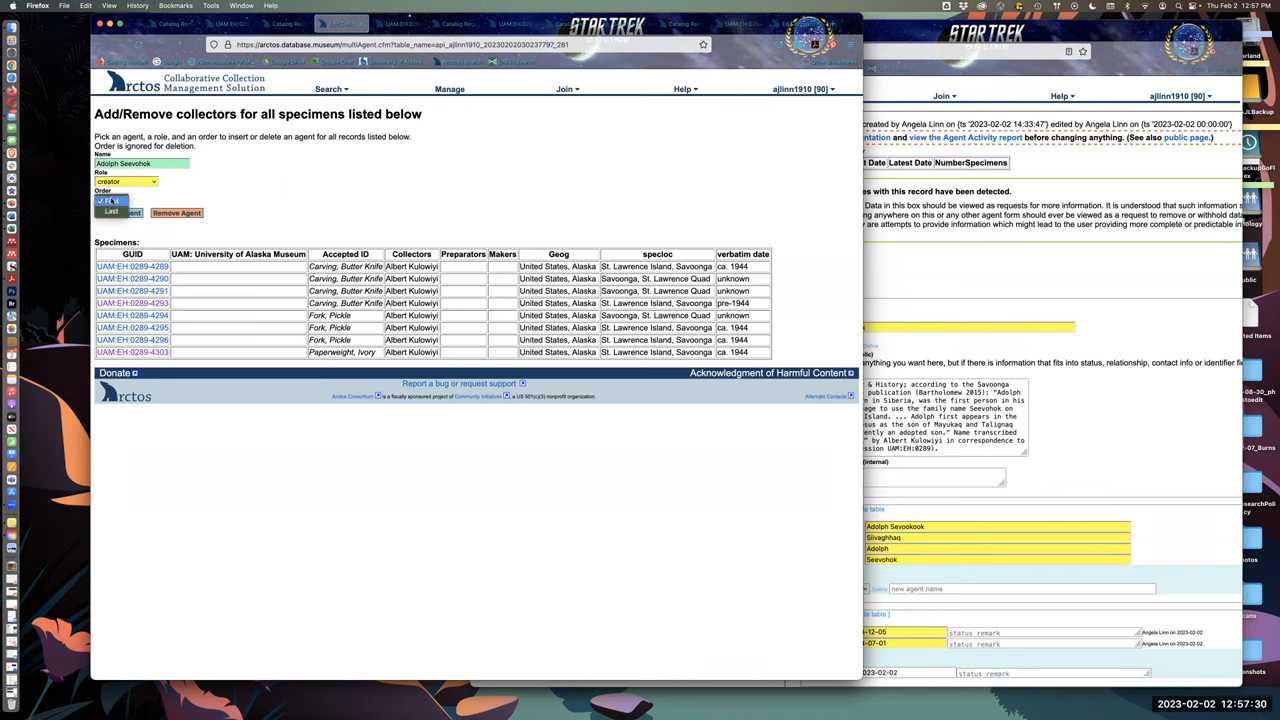
click(108, 200)
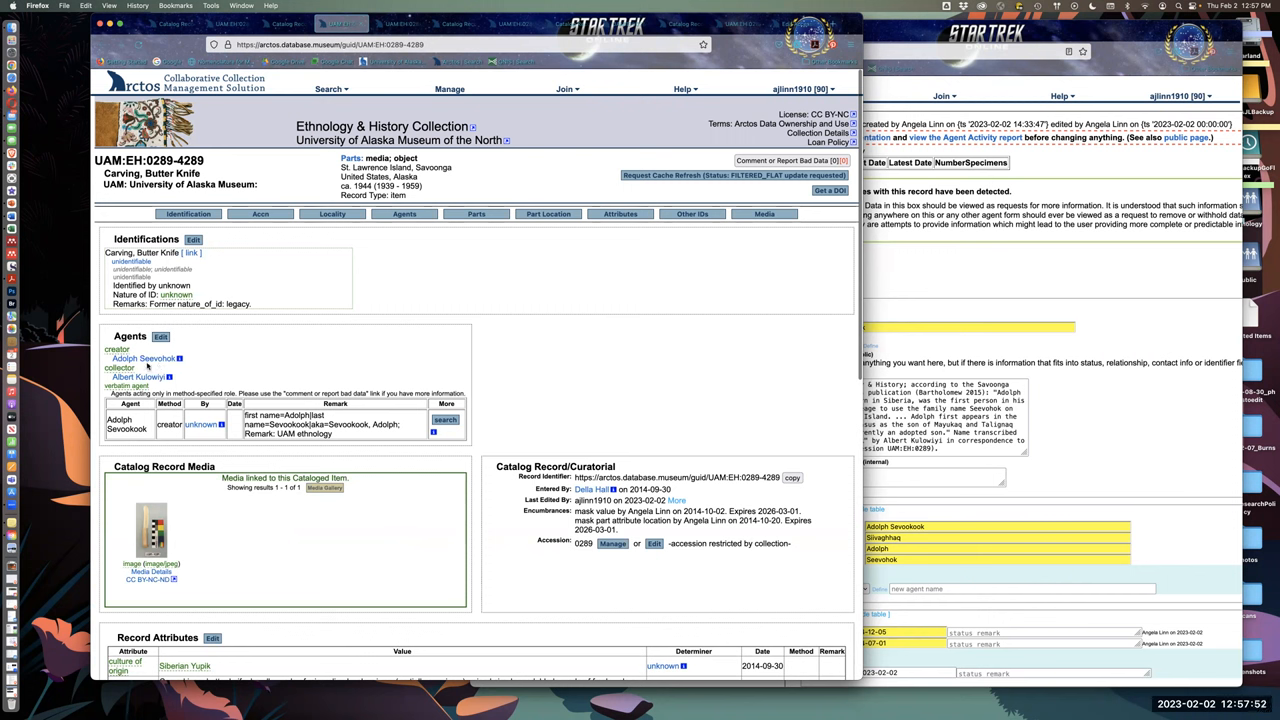
mouse_move(384, 440)
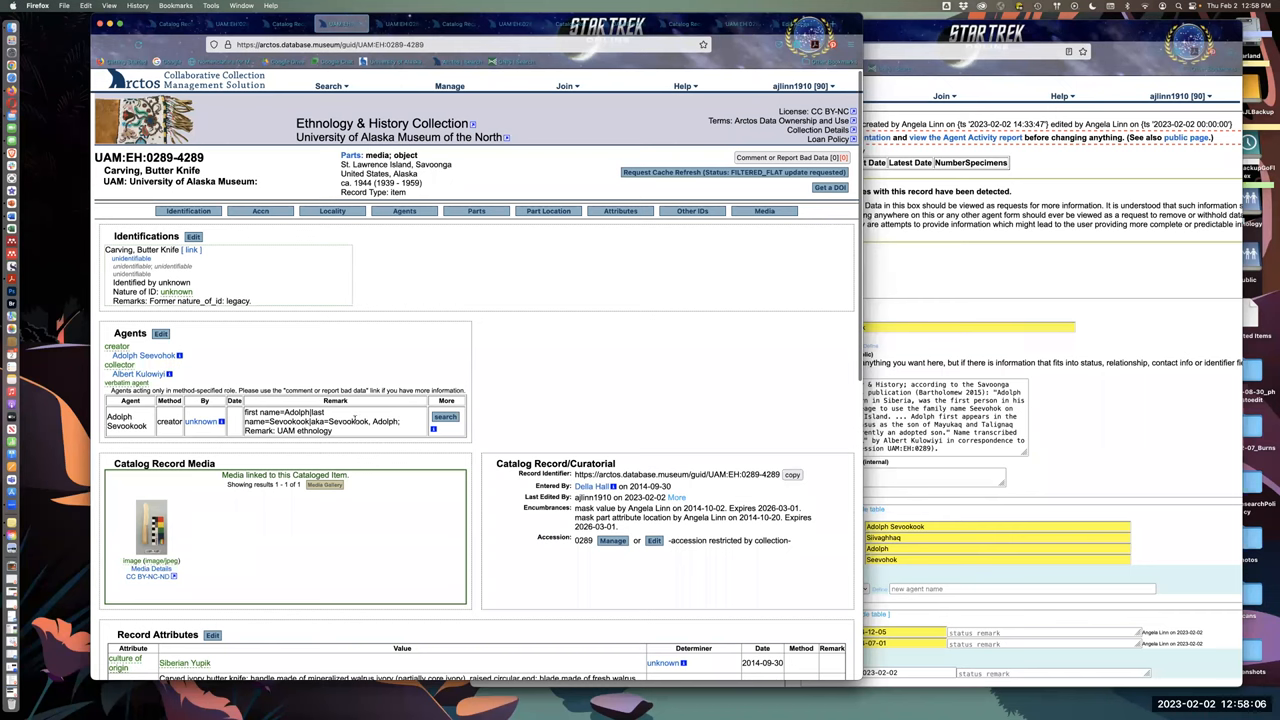
mouse_move(448, 436)
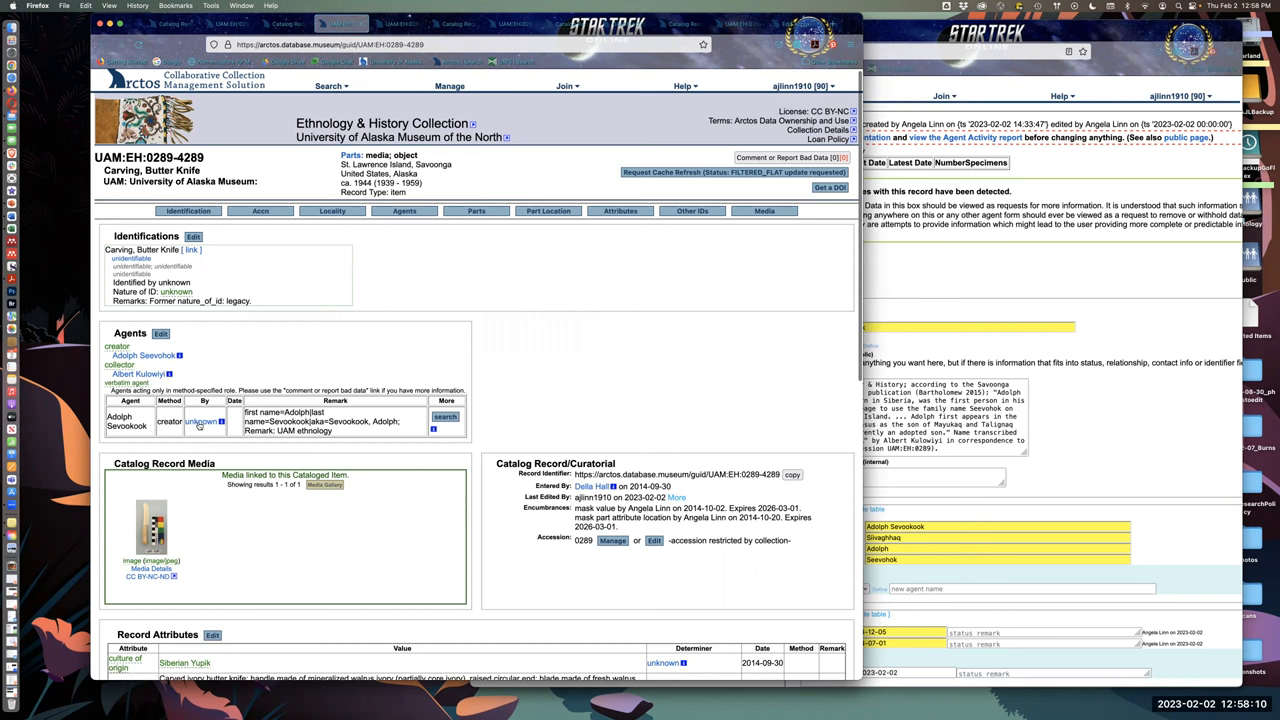
mouse_move(284, 448)
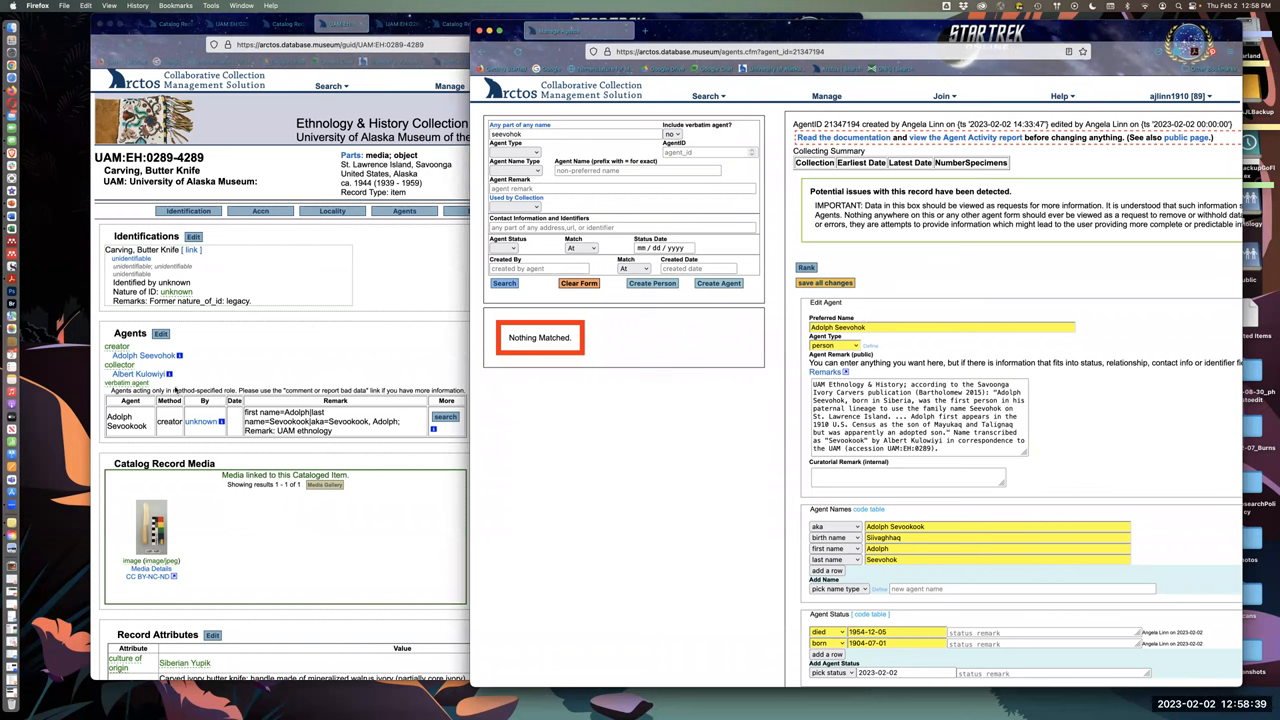
mouse_move(384, 462)
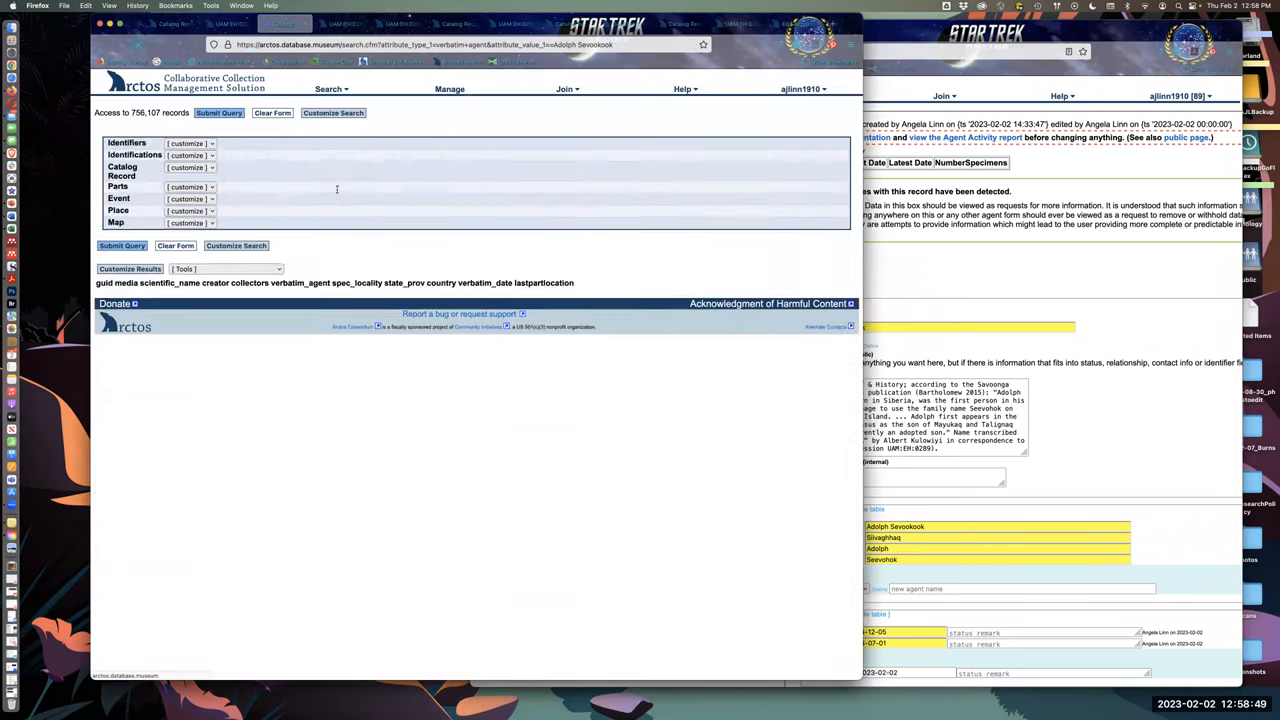
- Open butter knife record UAM:EH:0289-4290 and check its Agents section
click(120, 244)
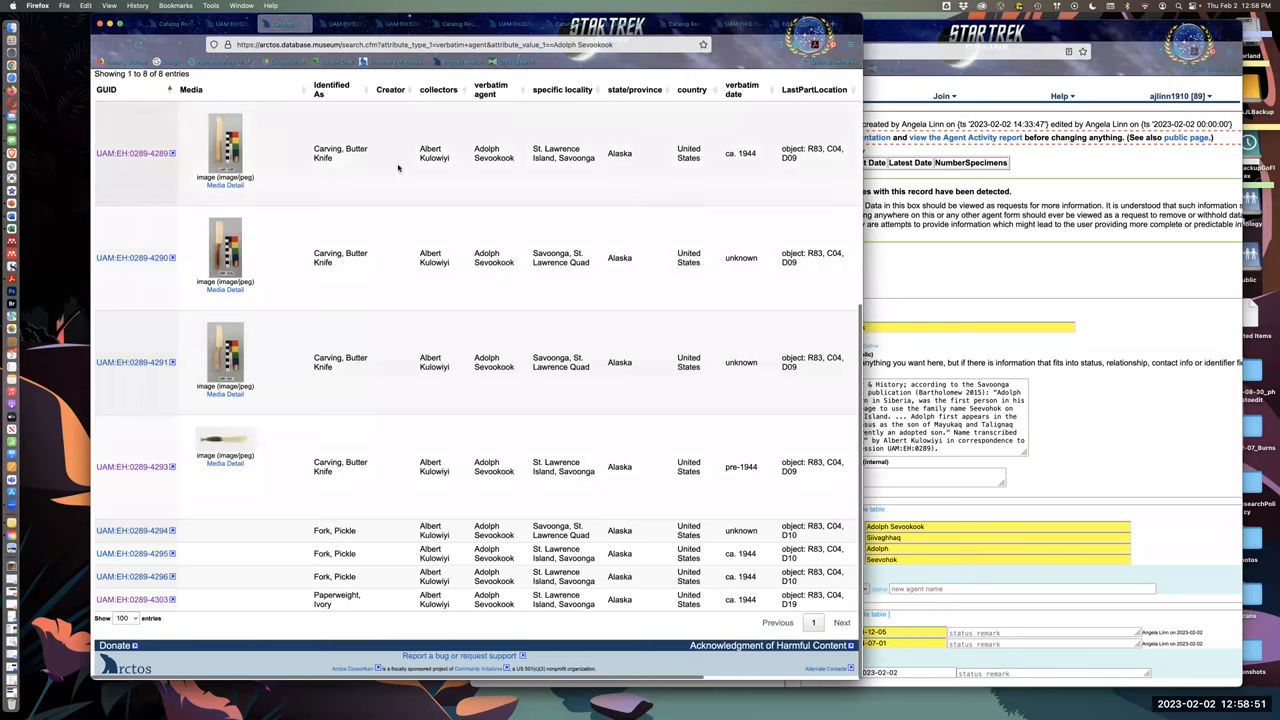
mouse_move(446, 180)
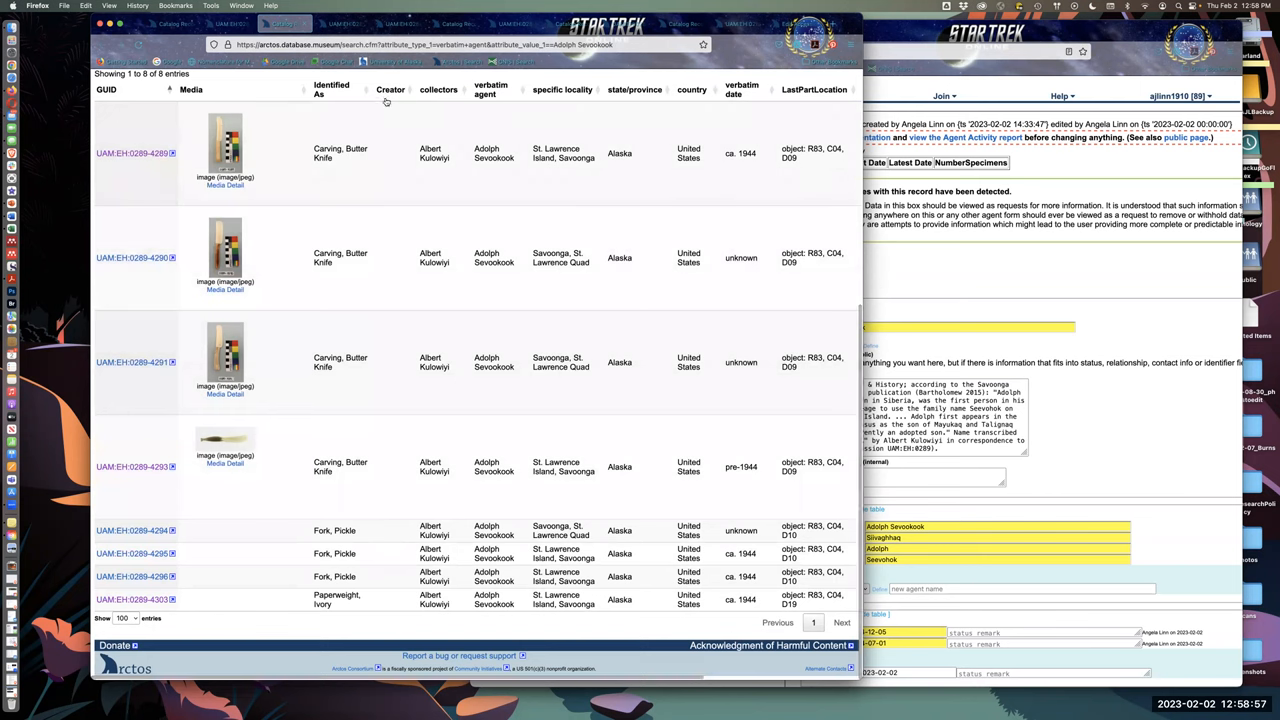
mouse_move(134, 258)
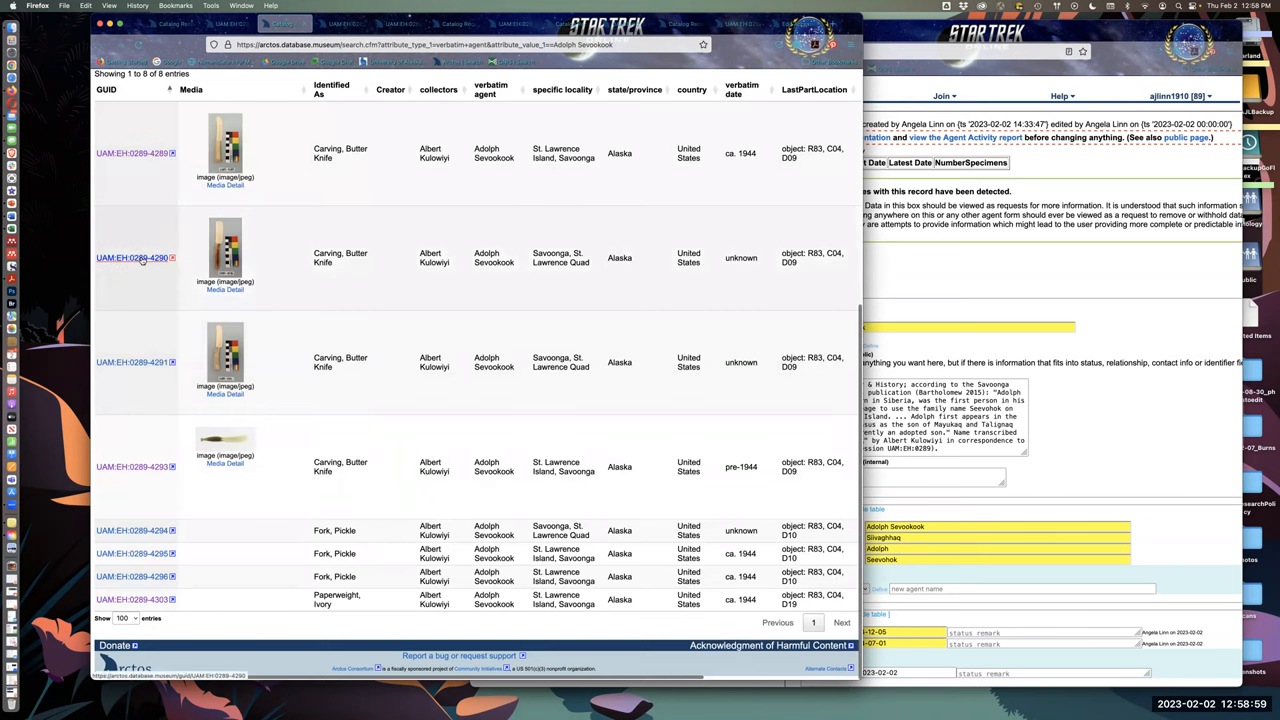
click(132, 256)
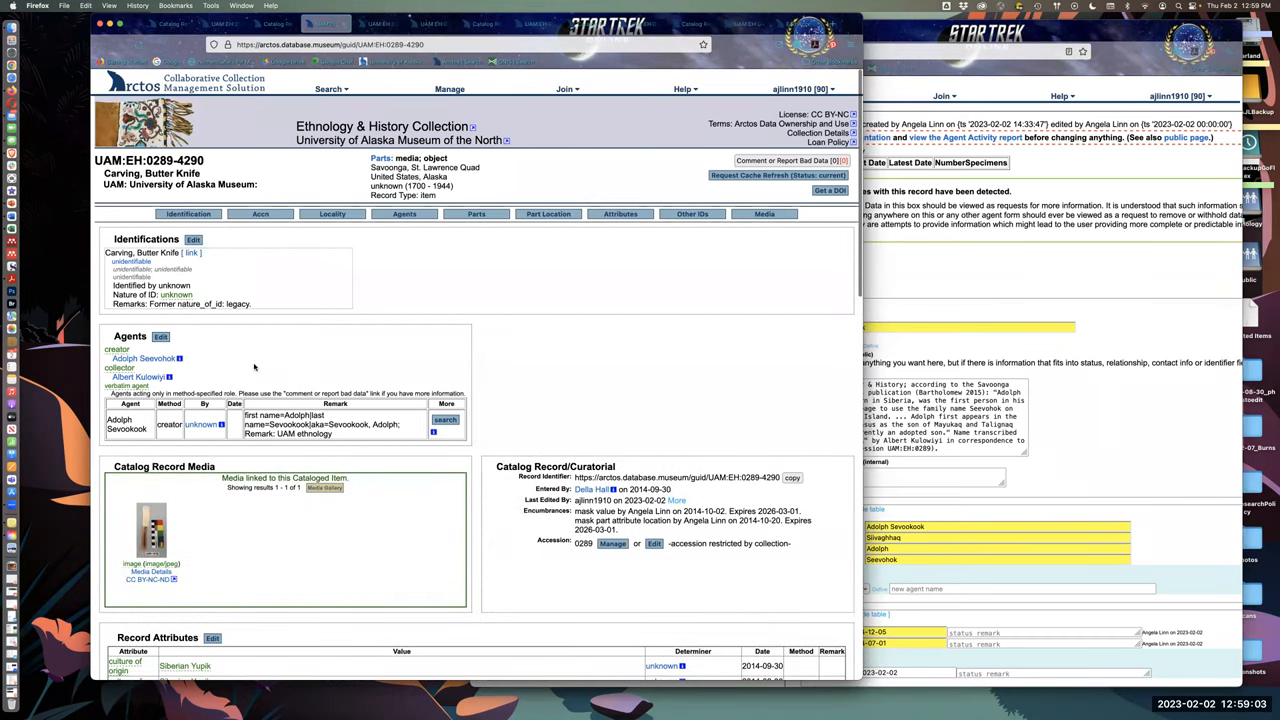
mouse_move(204, 360)
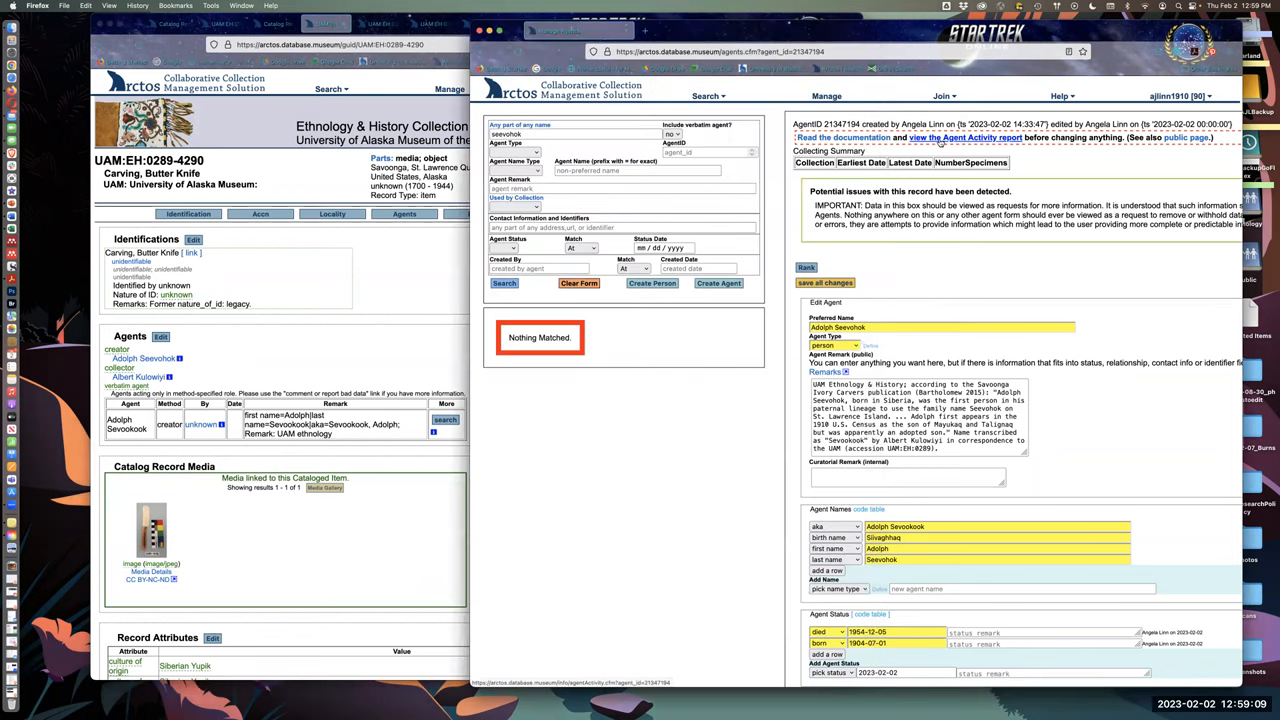
click(964, 136)
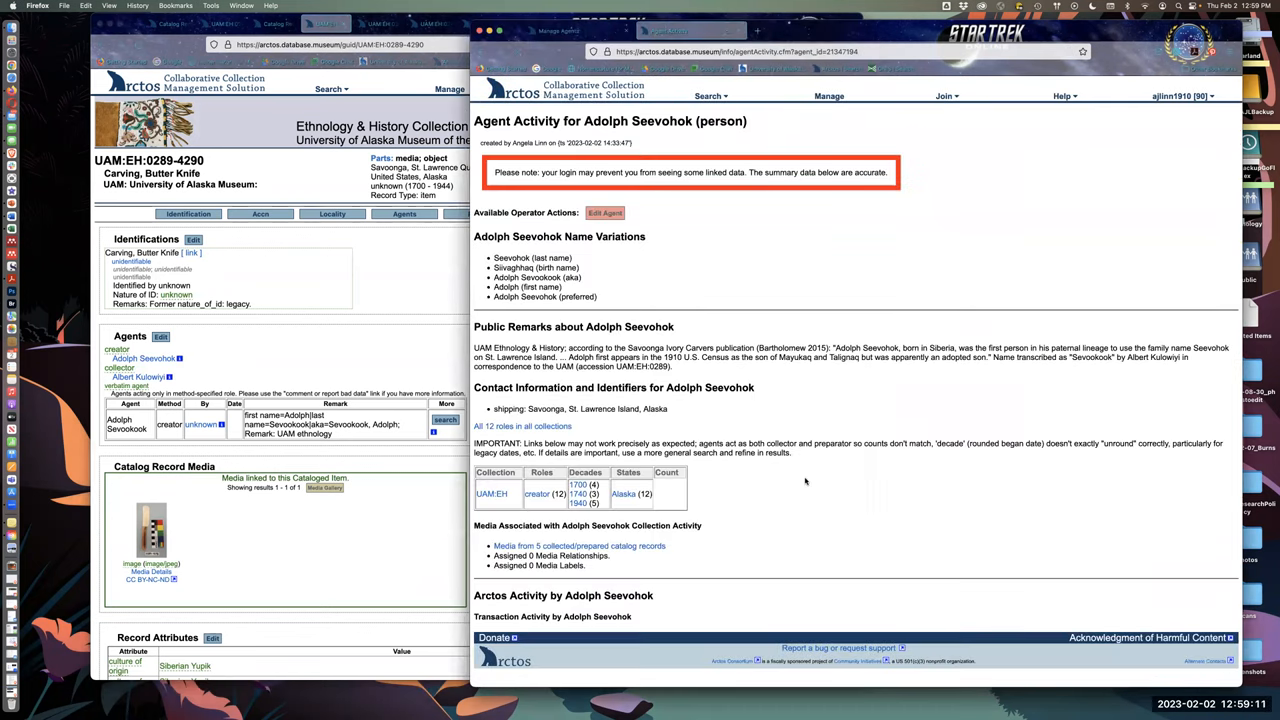
mouse_move(692, 228)
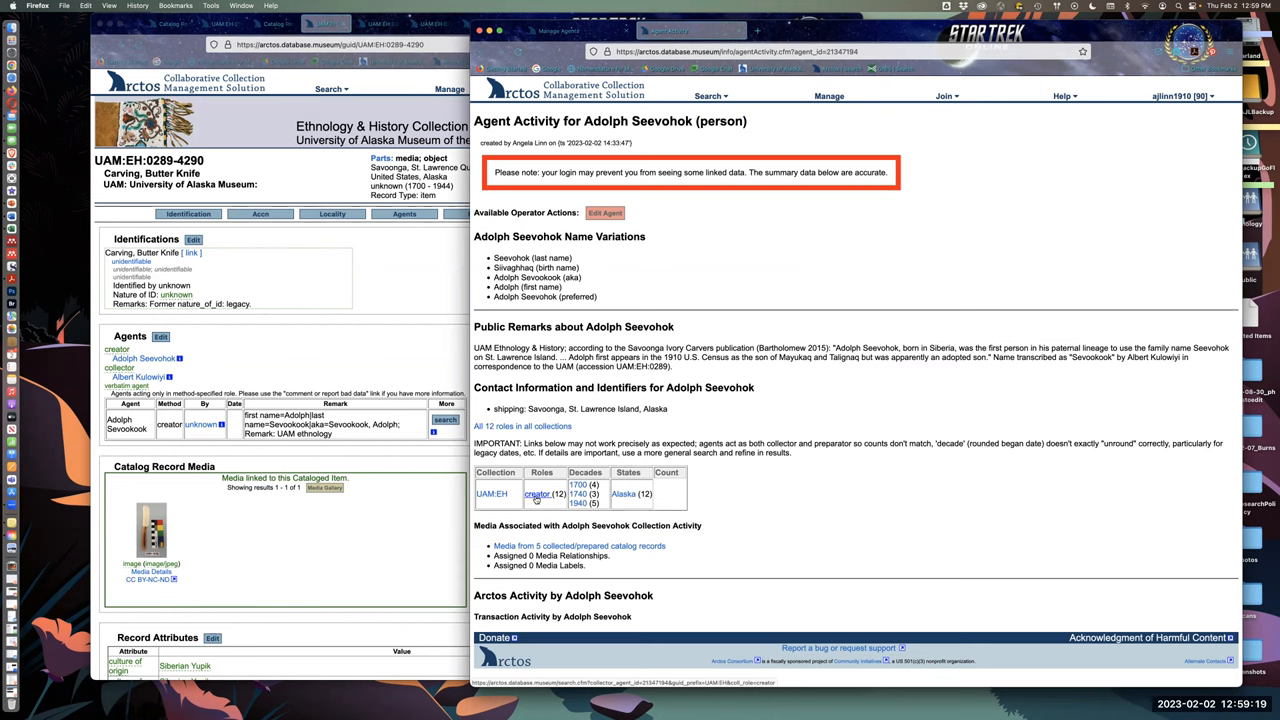
click(536, 494)
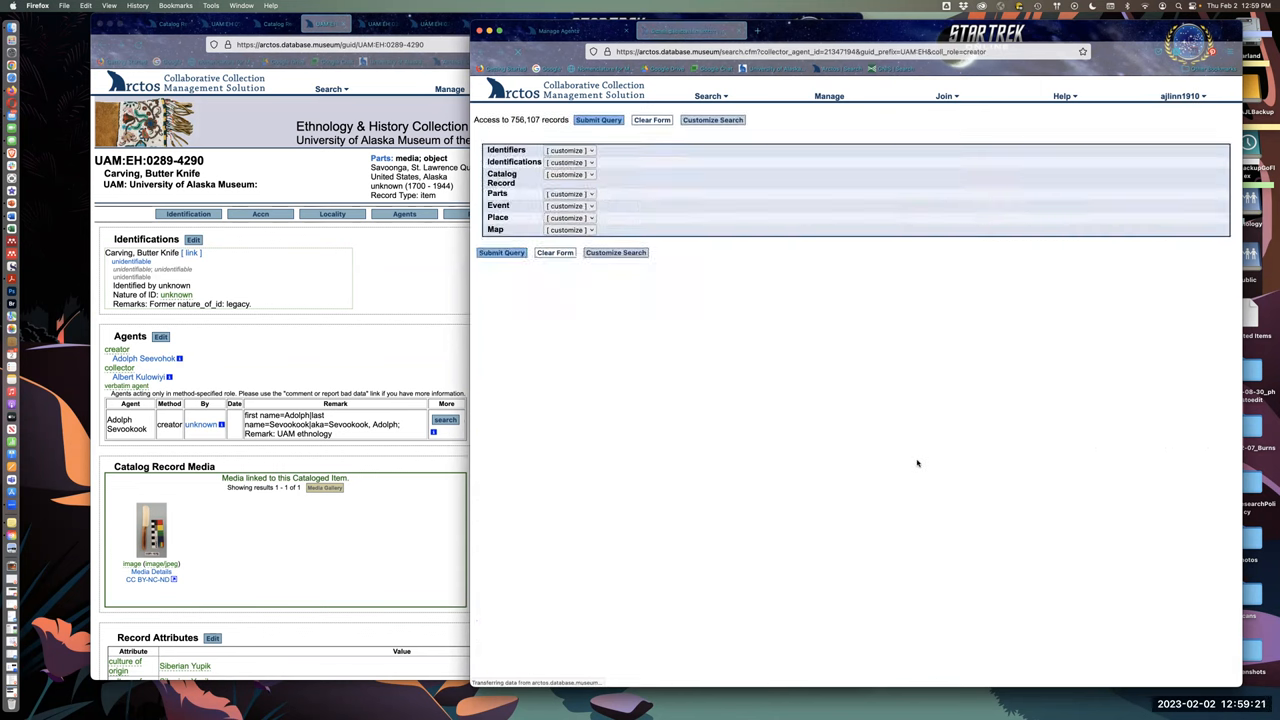